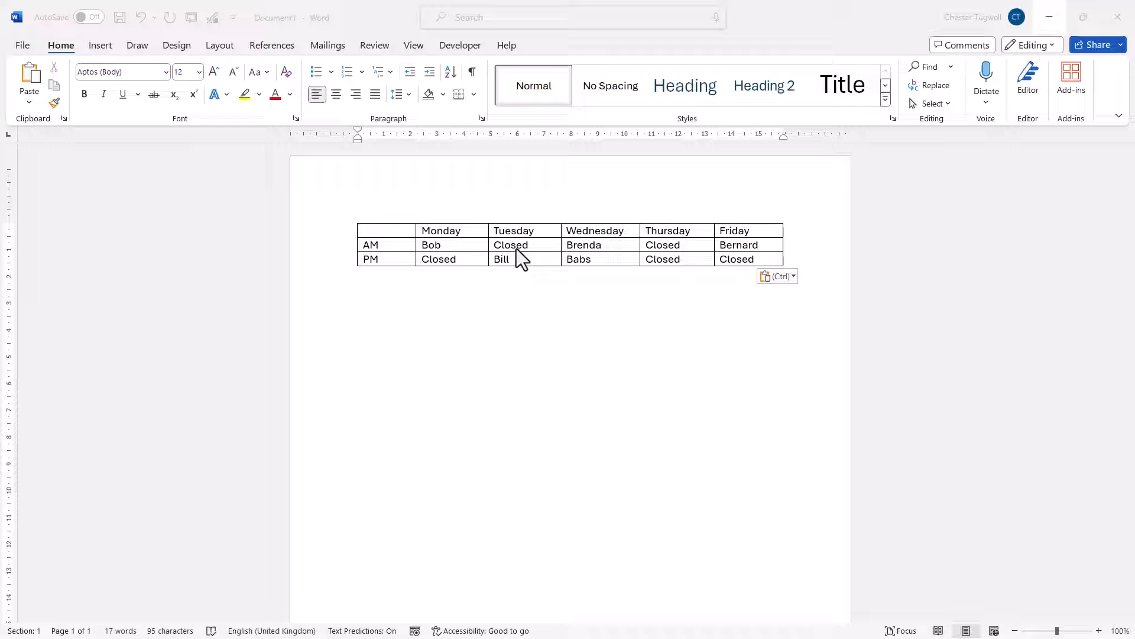
Step: Open Convert Table To Text for the weekly schedule table, with tabs as separator
left_click(511, 245)
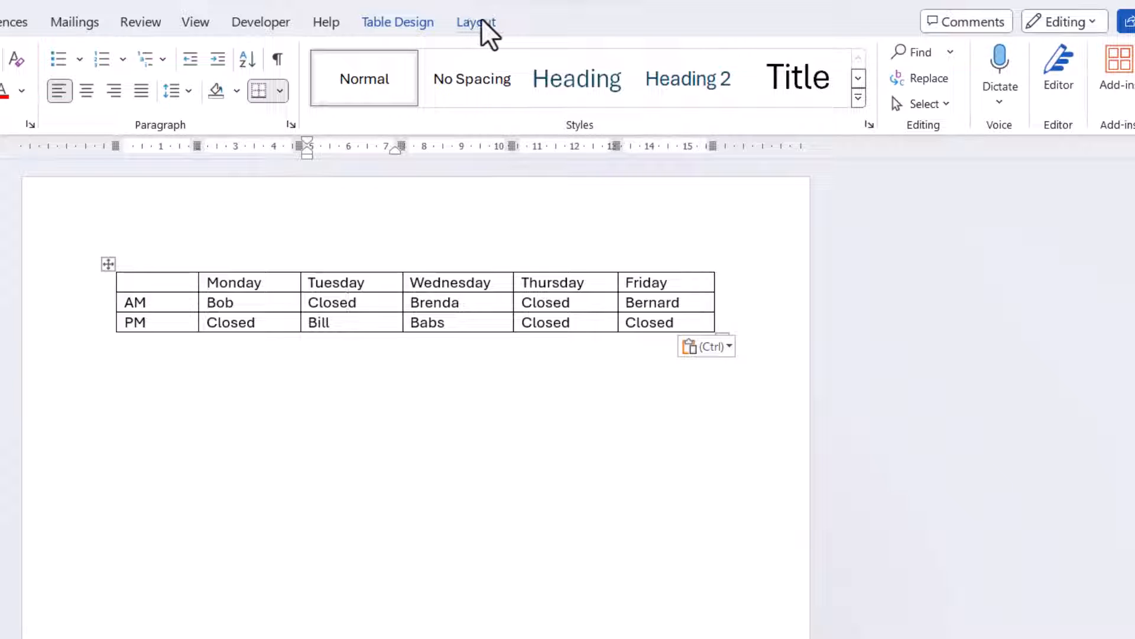
left_click(476, 22)
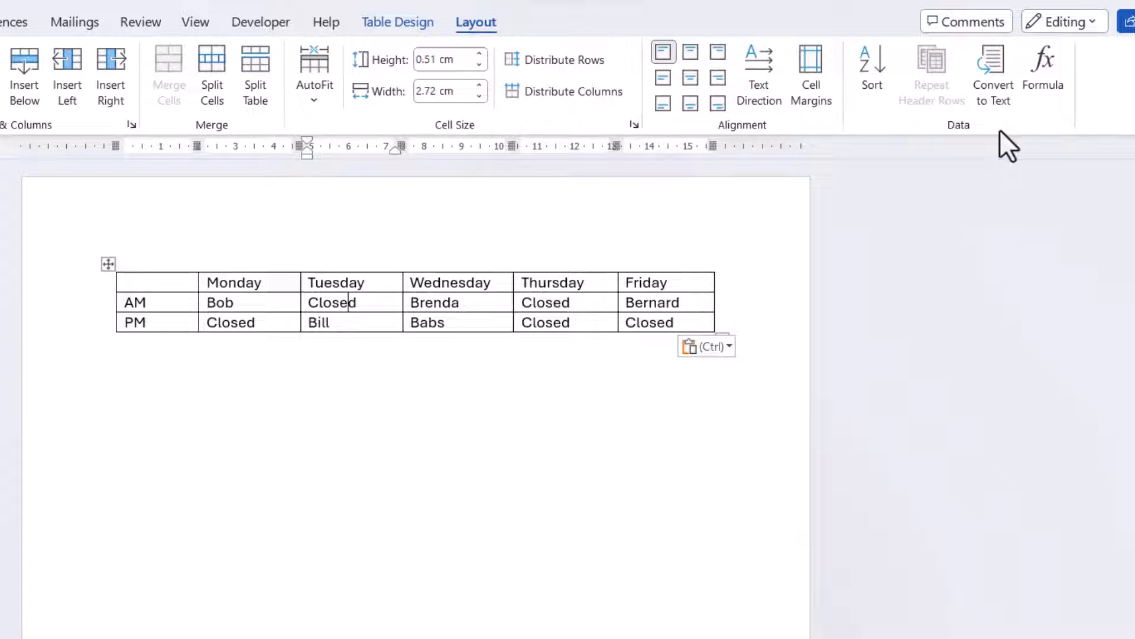
mouse_move(993, 72)
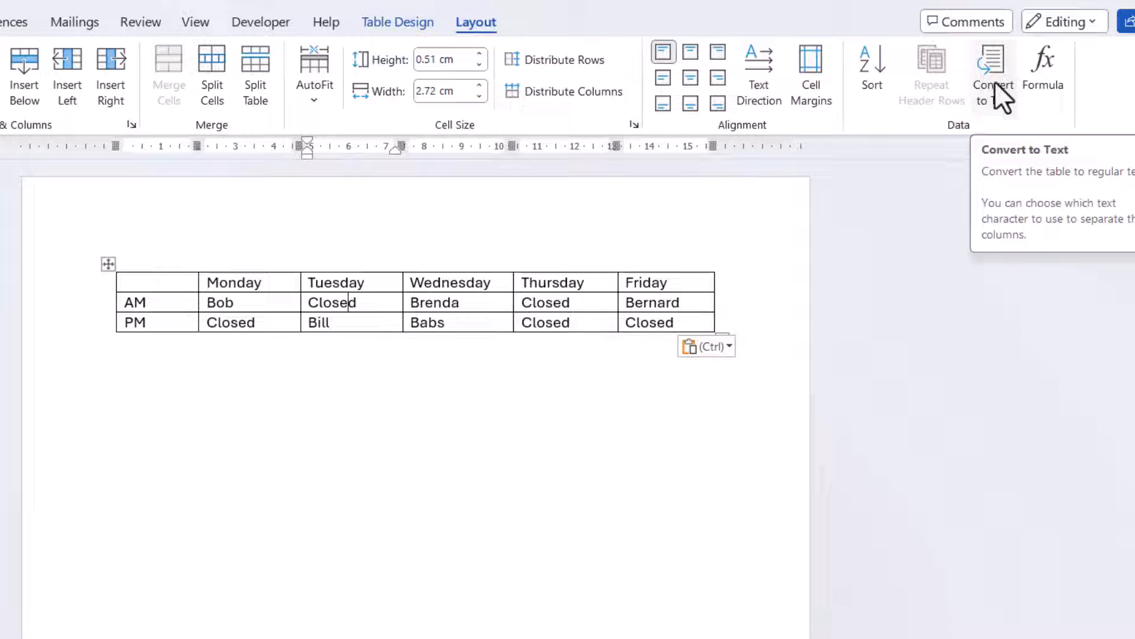
left_click(993, 74)
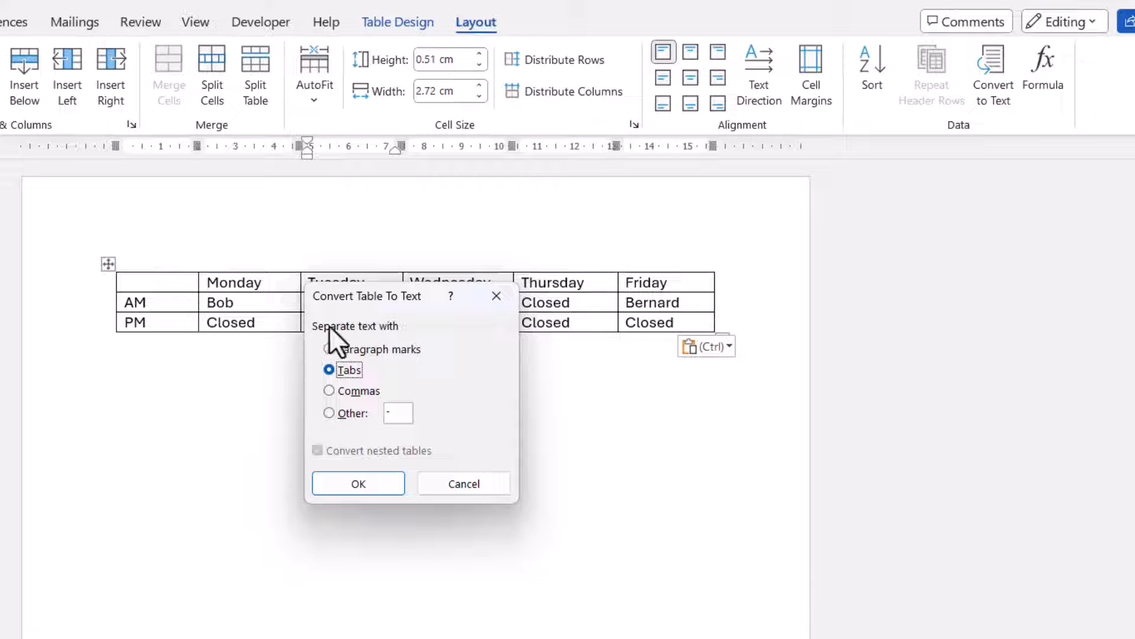
mouse_move(385, 373)
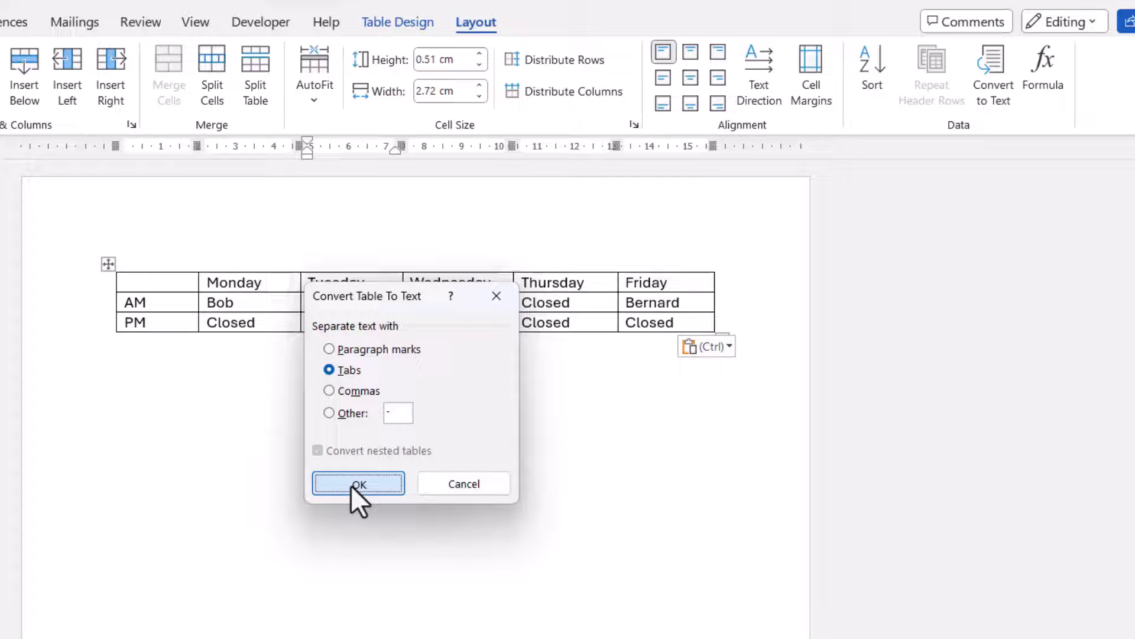
Step: Confirm the conversion so the schedule becomes tab-separated text
left_click(358, 483)
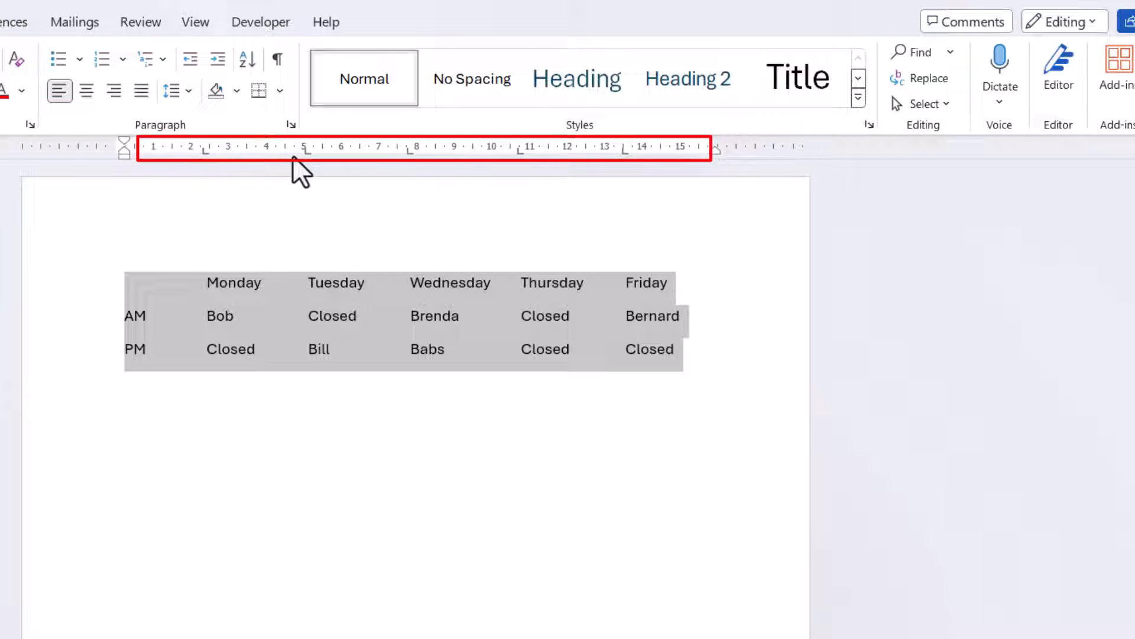
mouse_move(742, 375)
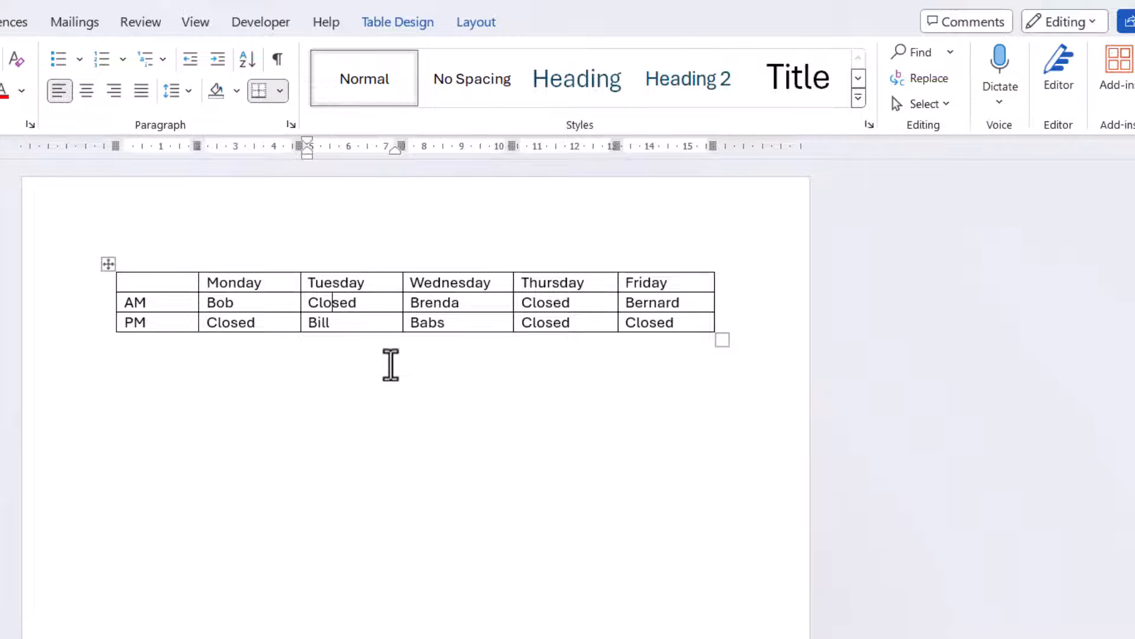
mouse_move(384, 377)
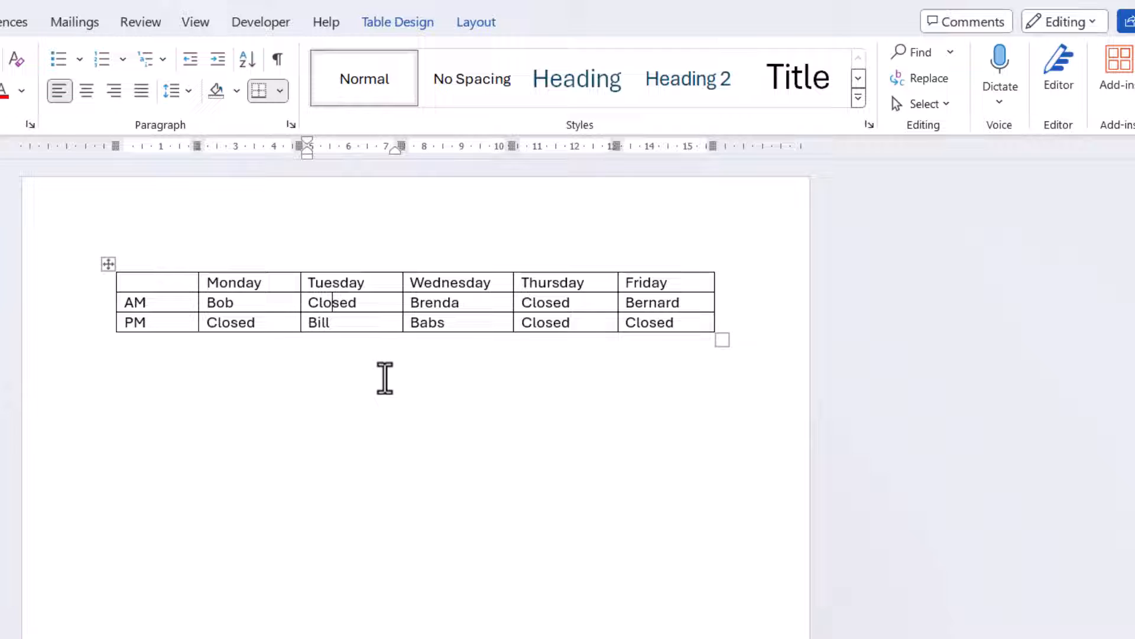
Step: Convert the schedule table to comma-separated text, one row per line
left_click(476, 22)
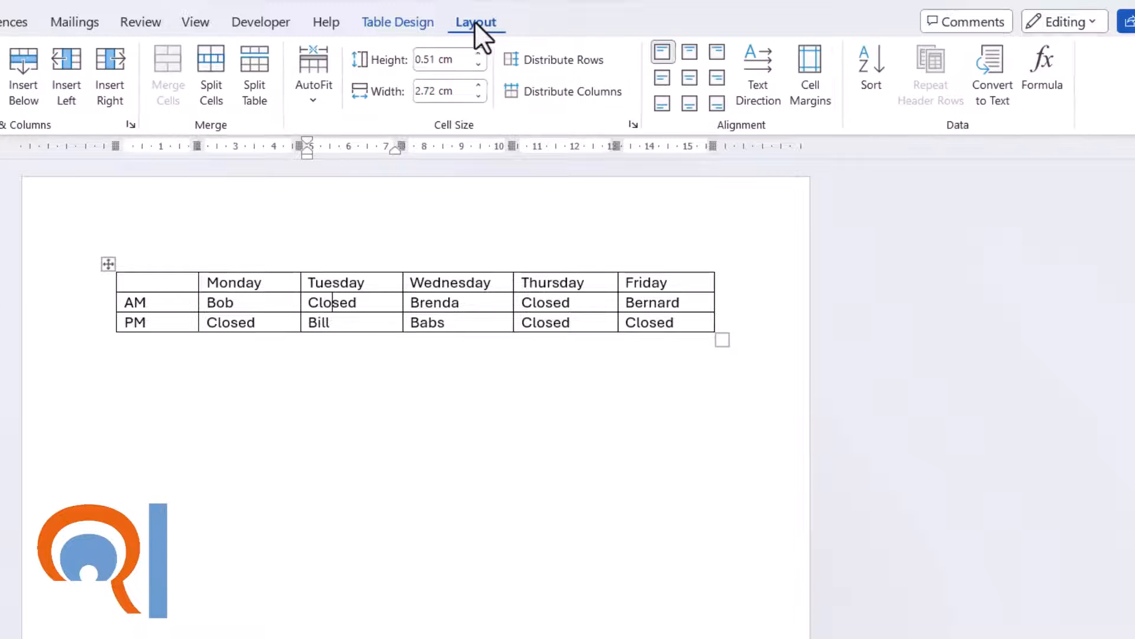
left_click(992, 75)
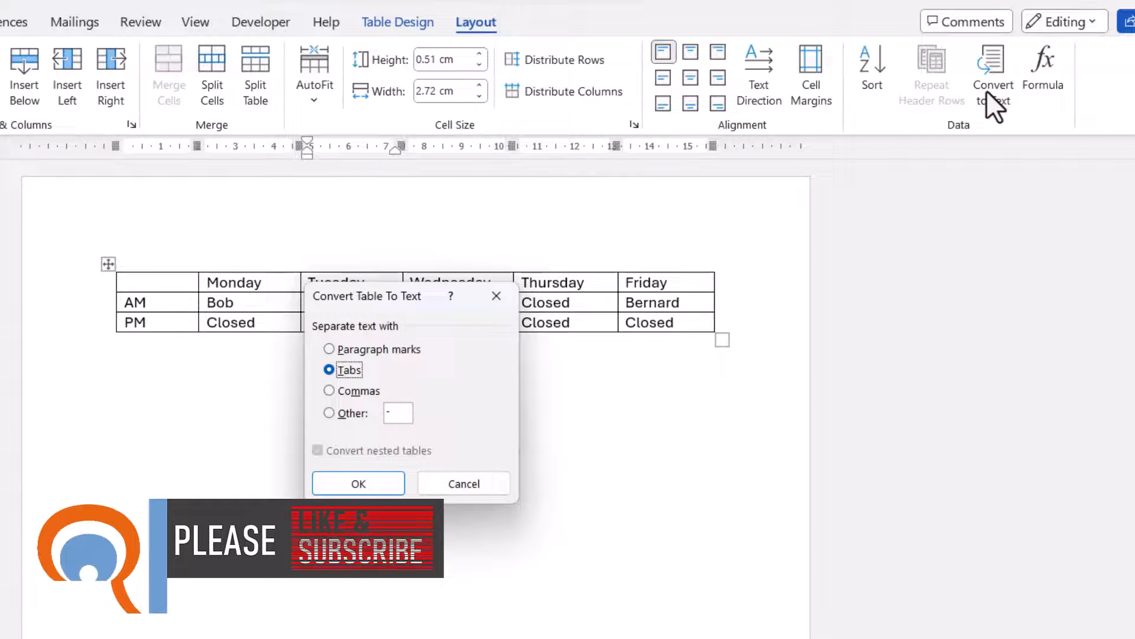
left_click(329, 390)
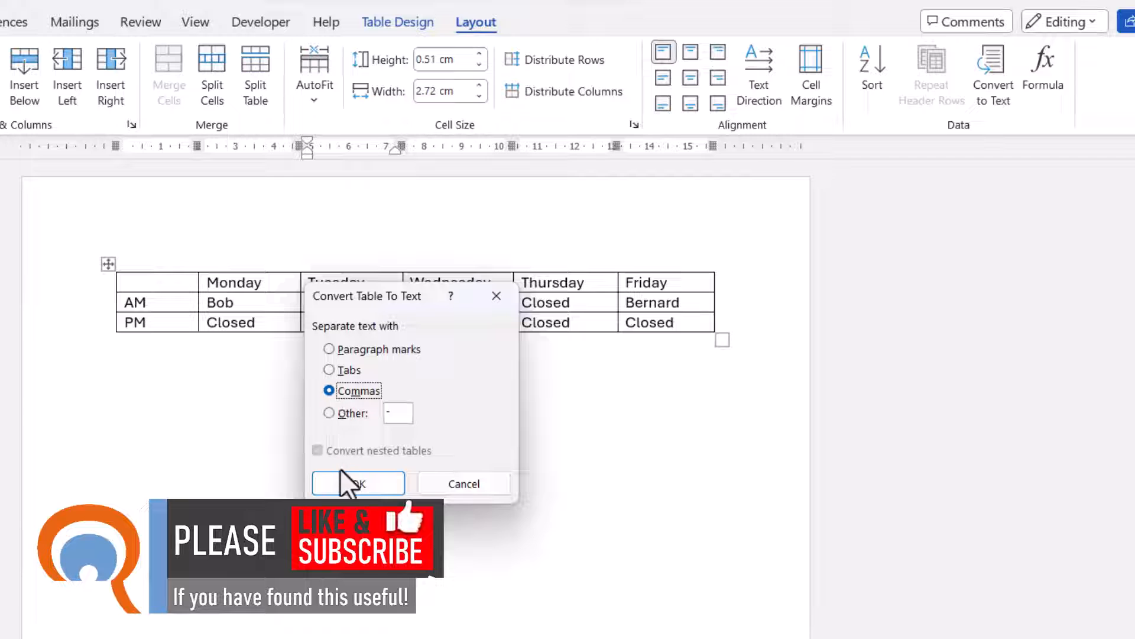
left_click(358, 484)
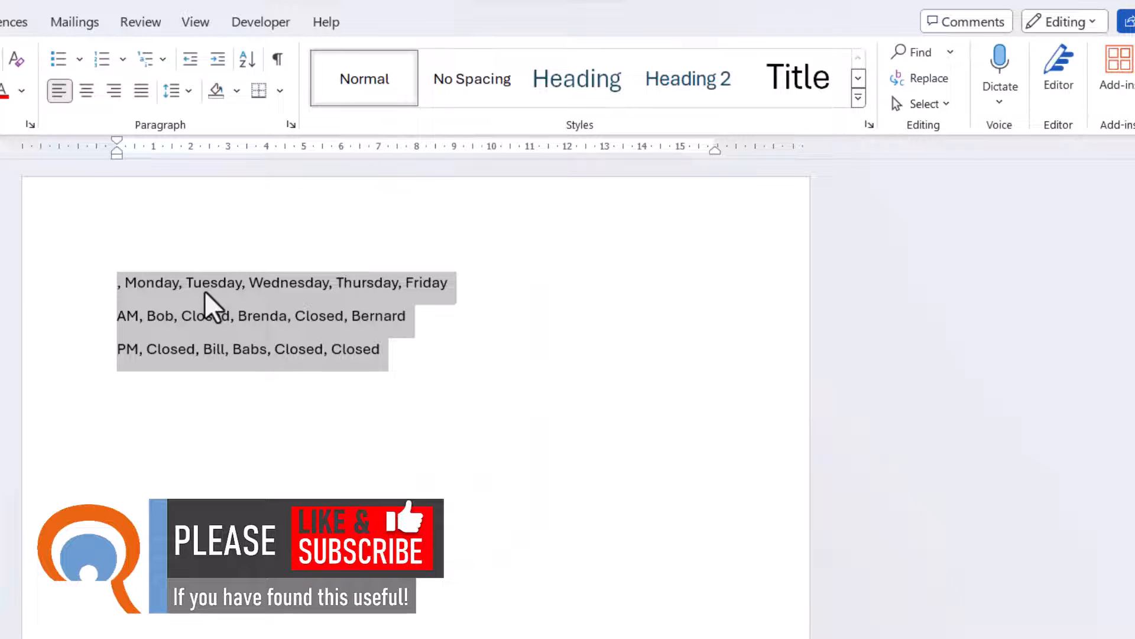
mouse_move(416, 293)
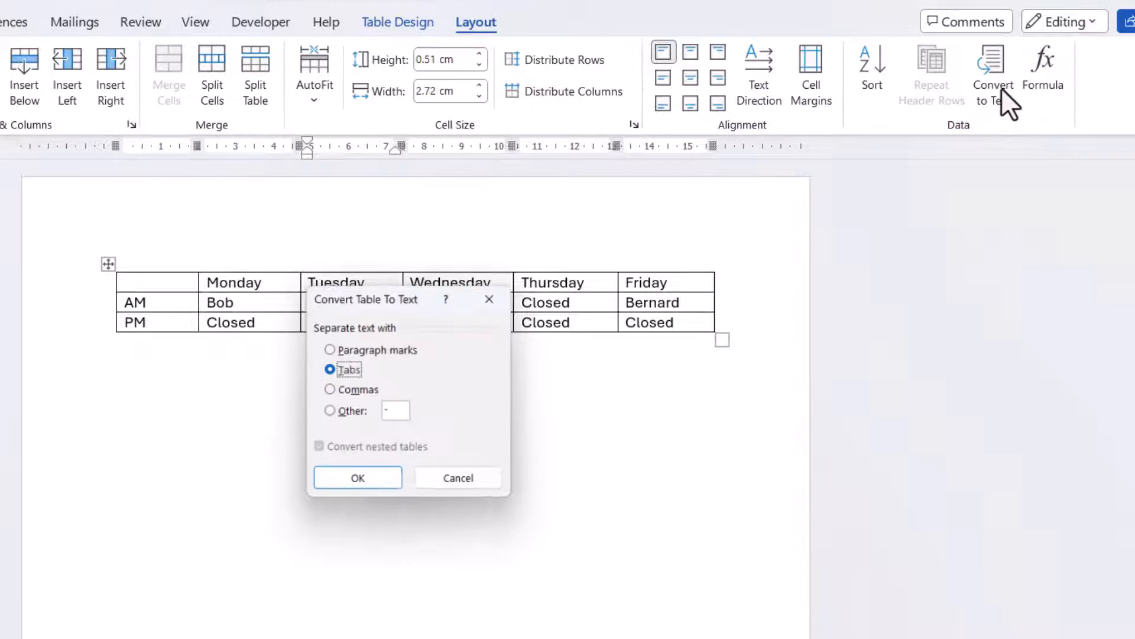
Step: Convert the table using '/' as a custom Other separator
left_click(330, 413)
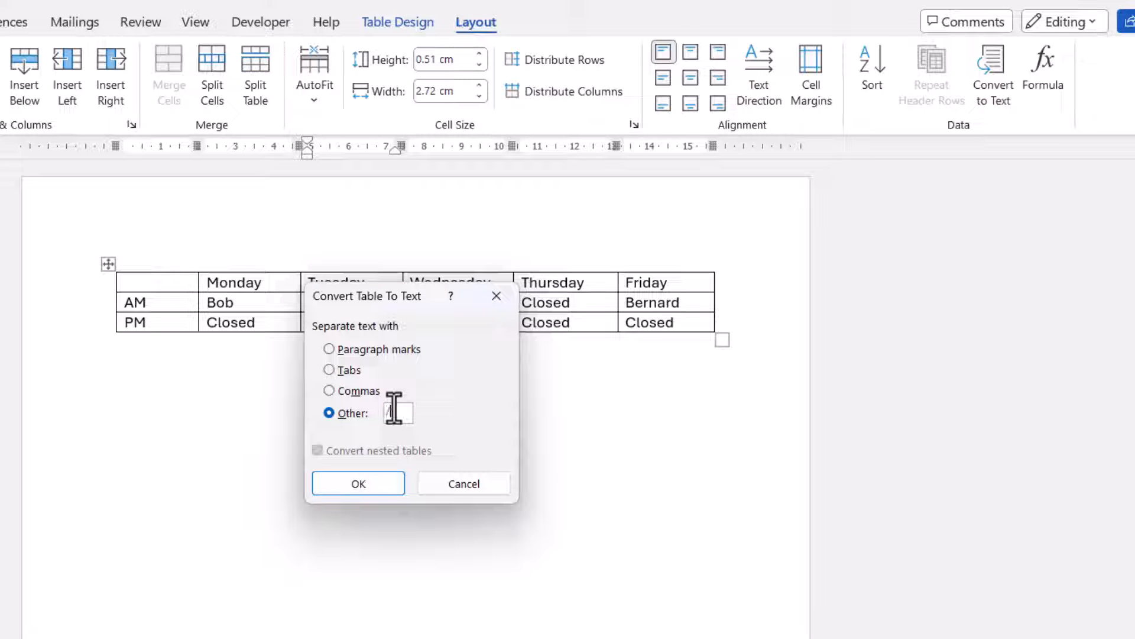
type("/")
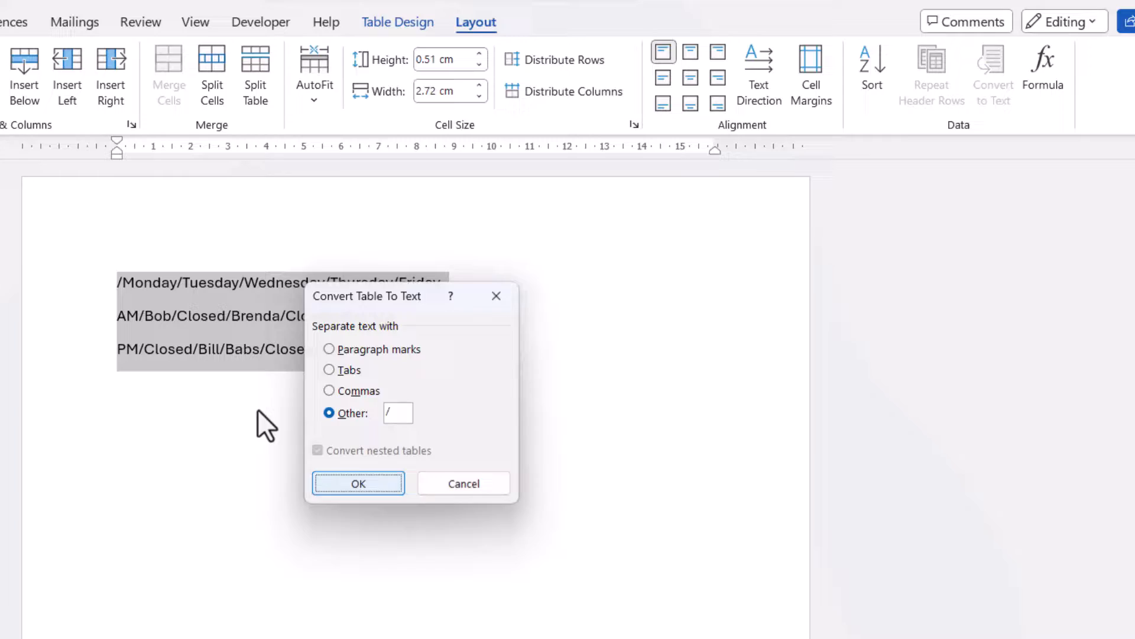
left_click(358, 483)
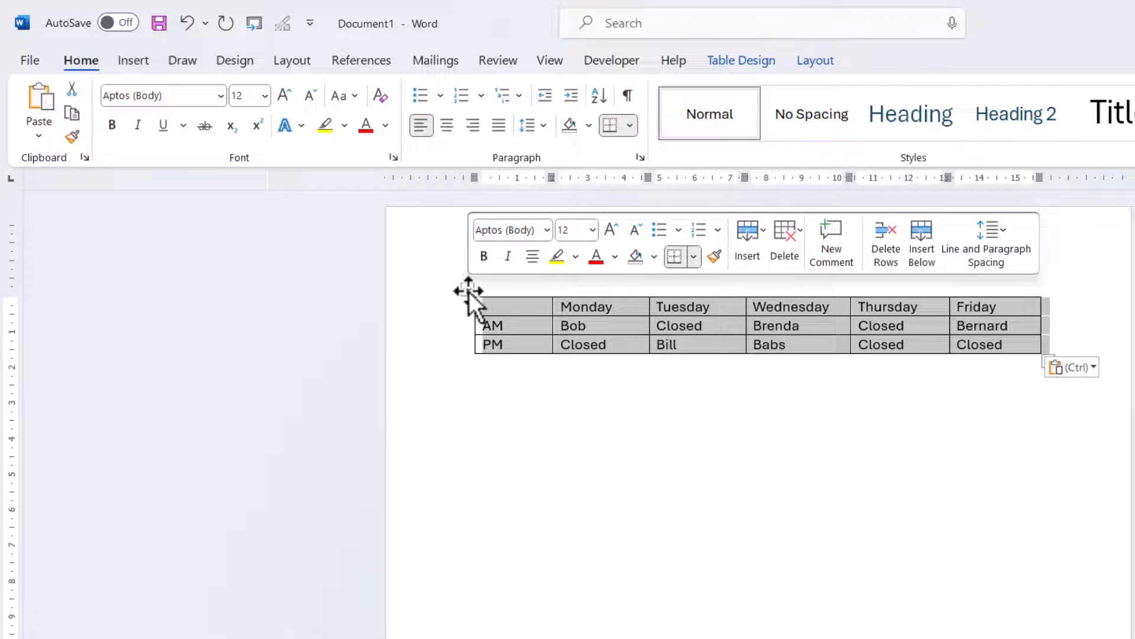
Step: Copy the whole restored schedule table with Ctrl+C
key("ctrl+c")
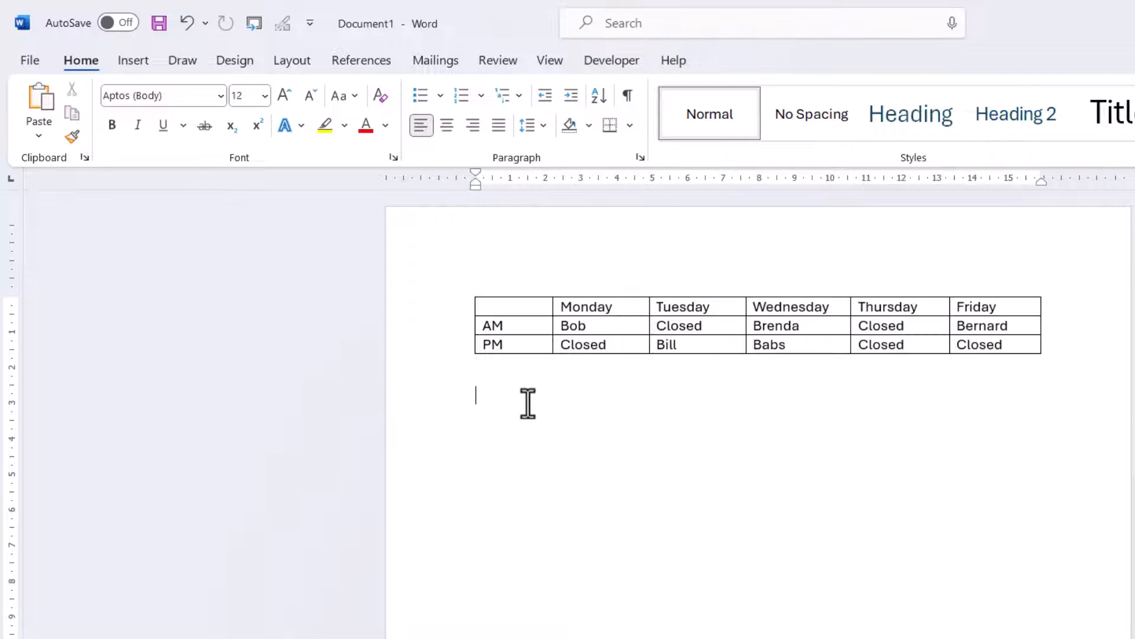
mouse_move(592, 413)
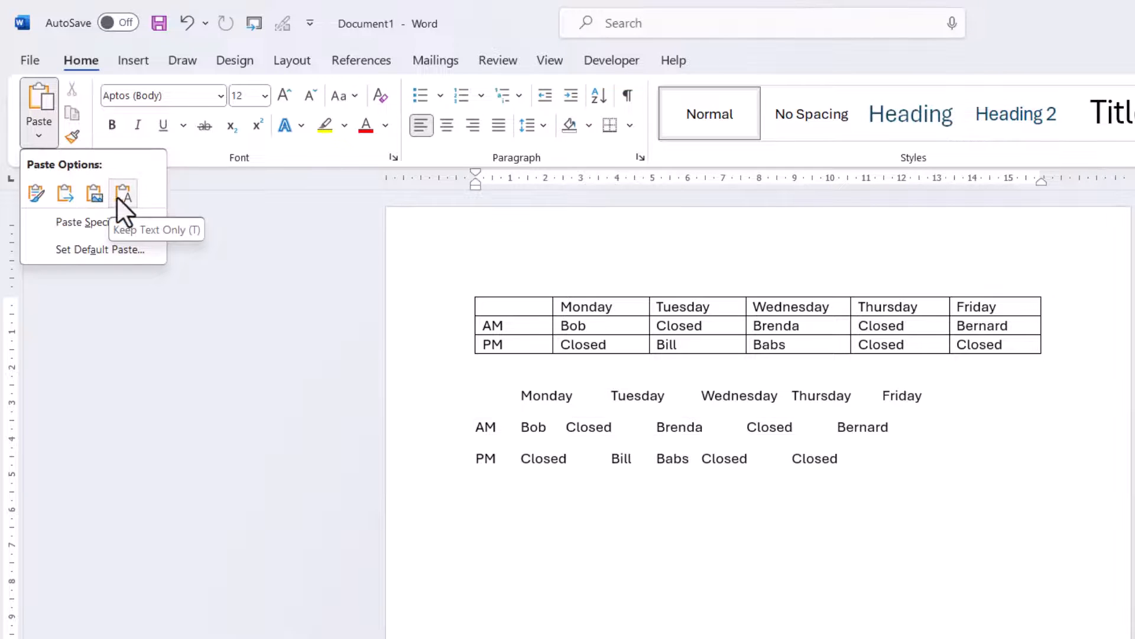
Step: Paste the table below as Keep Text Only and show formatting marks
left_click(122, 194)
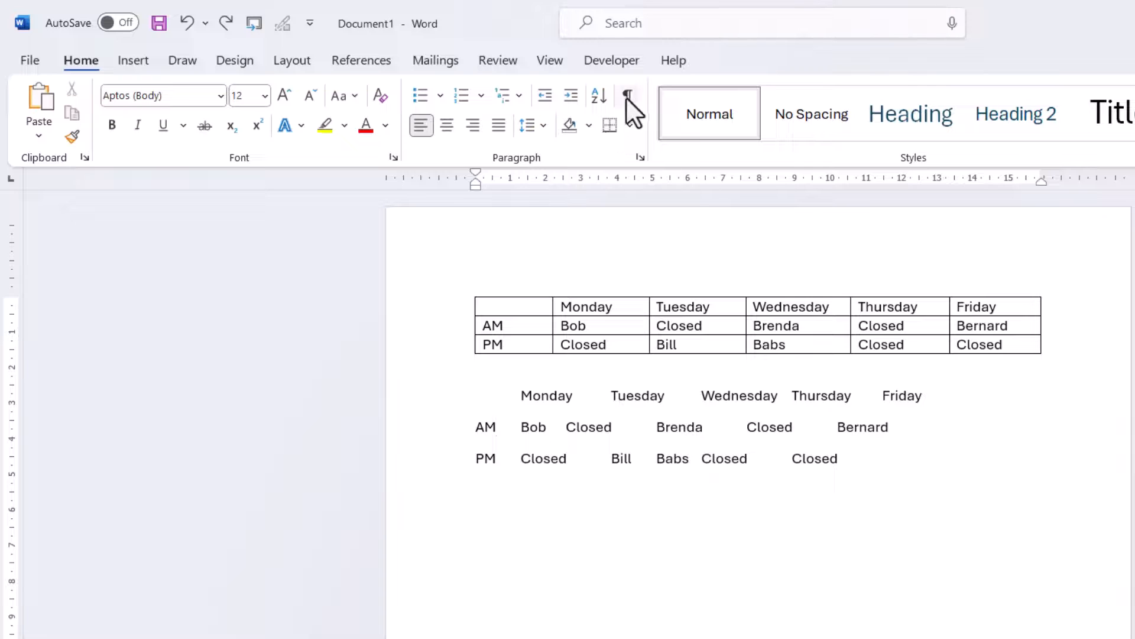
left_click(627, 94)
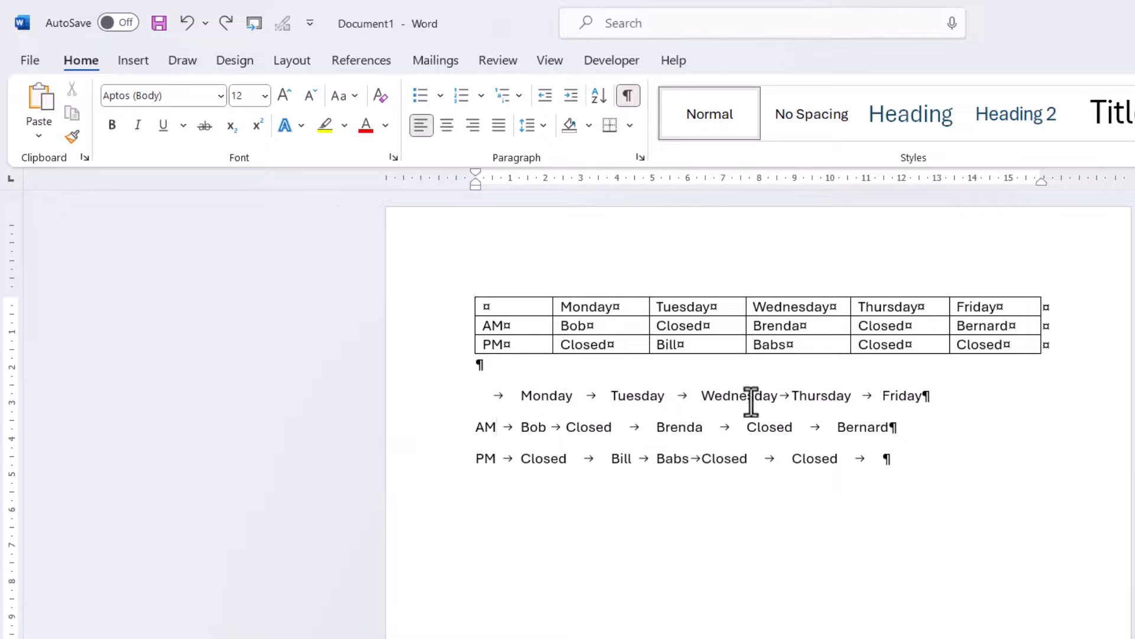